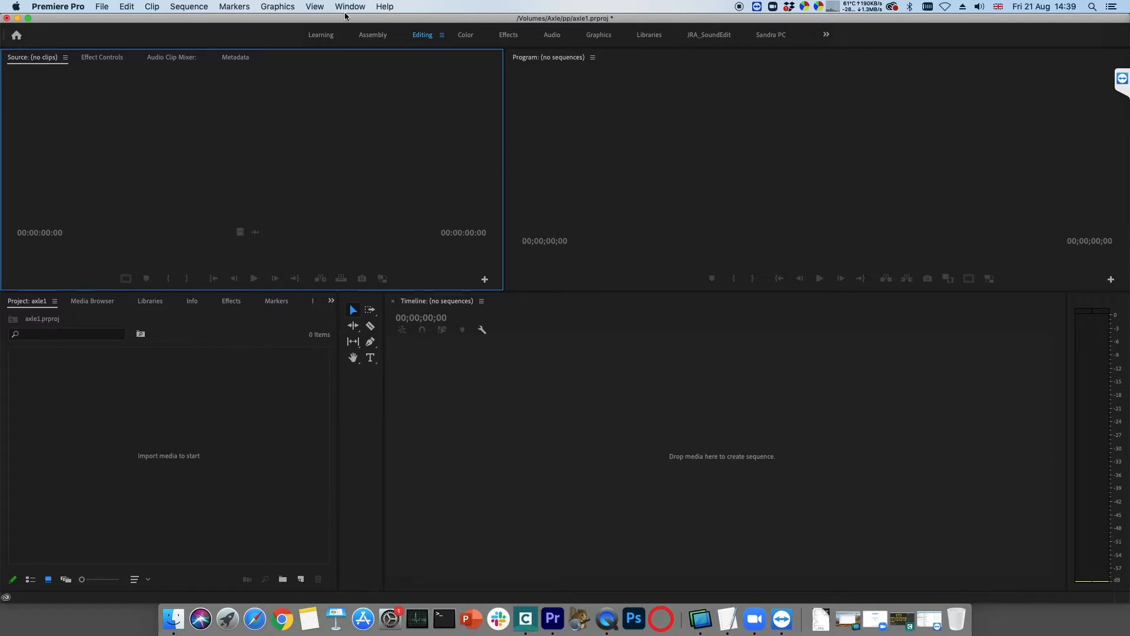
# - Bring up the axle ai extension panel from Window > Extensions
pyautogui.click(351, 7)
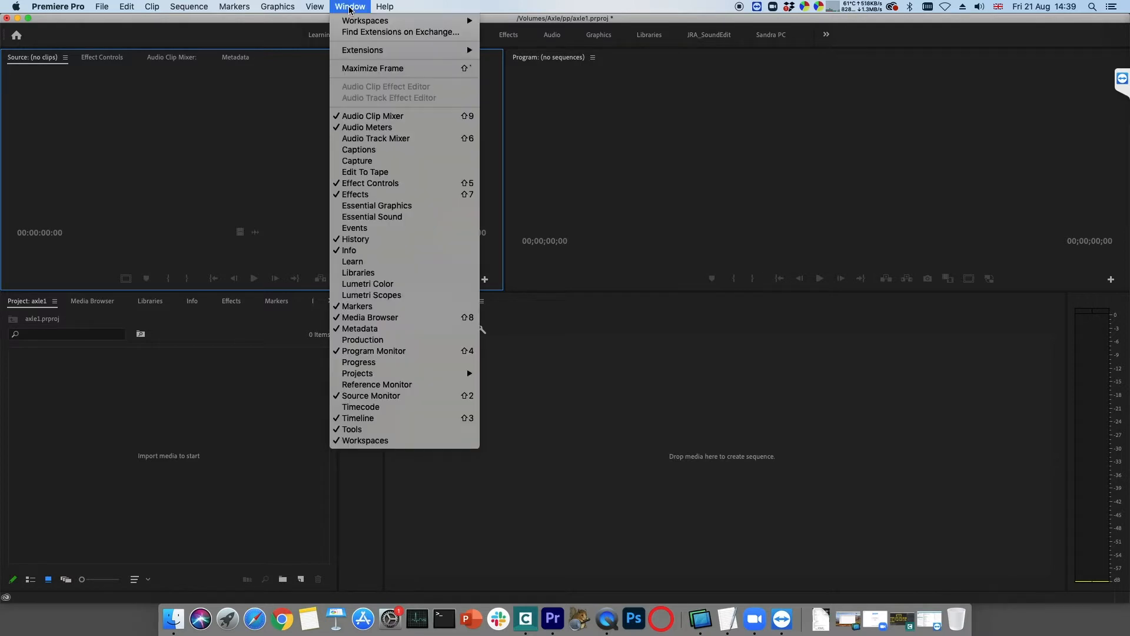
pyautogui.moveTo(363, 49)
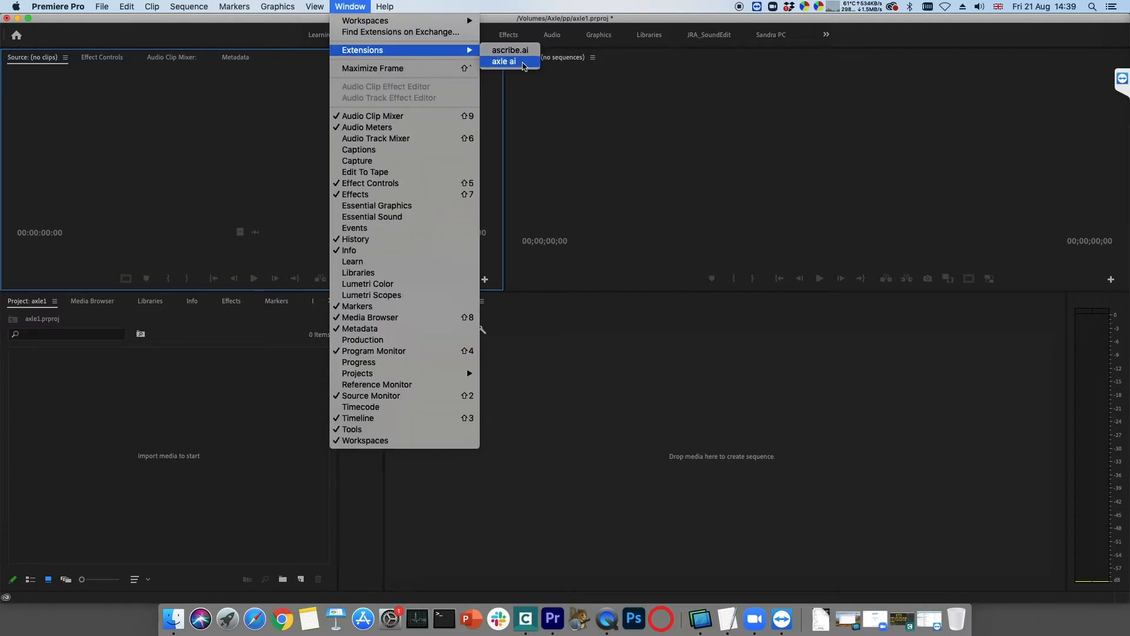
pyautogui.click(504, 62)
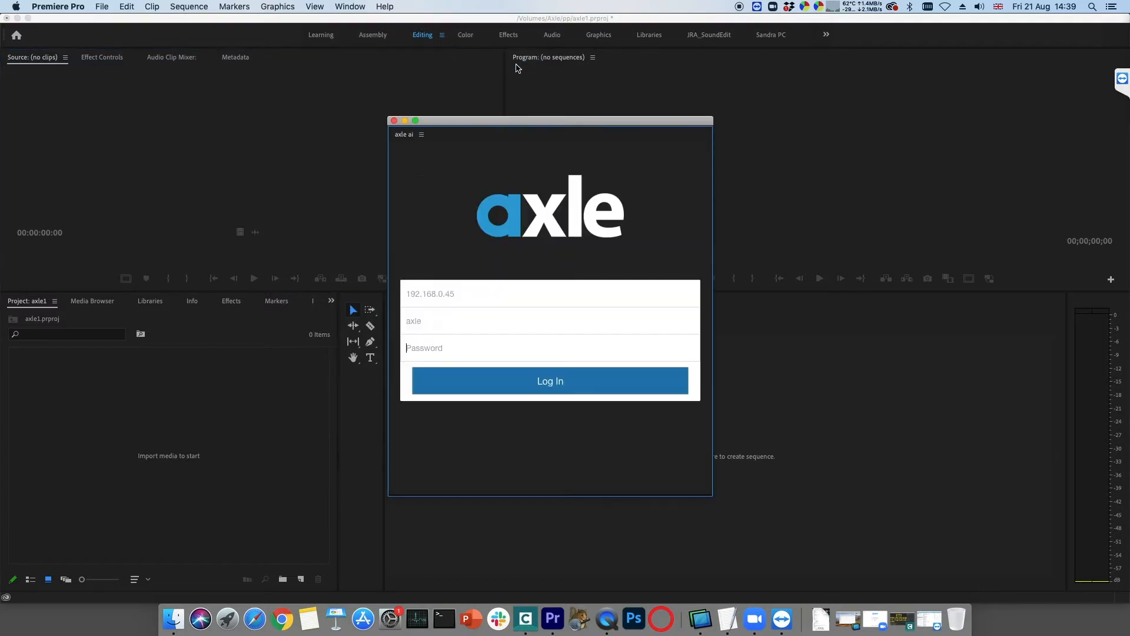
# - Log in to the axle server at 192.168.0. so the panel lists catalogs like Audi Racing and Football Match
pyautogui.click(458, 293)
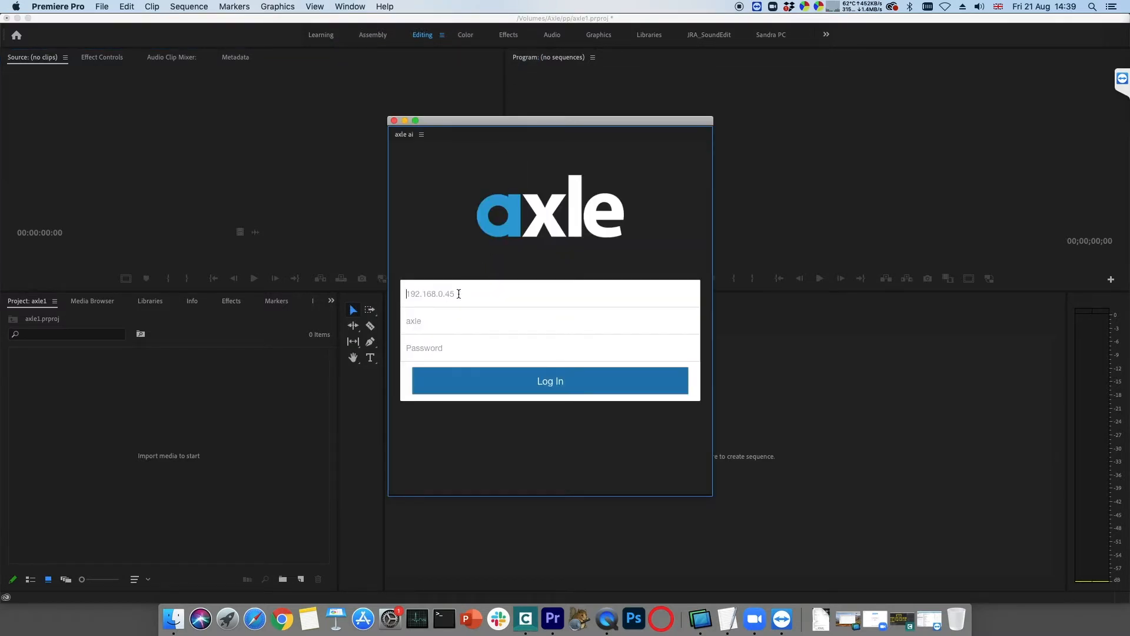
pyautogui.write('1')
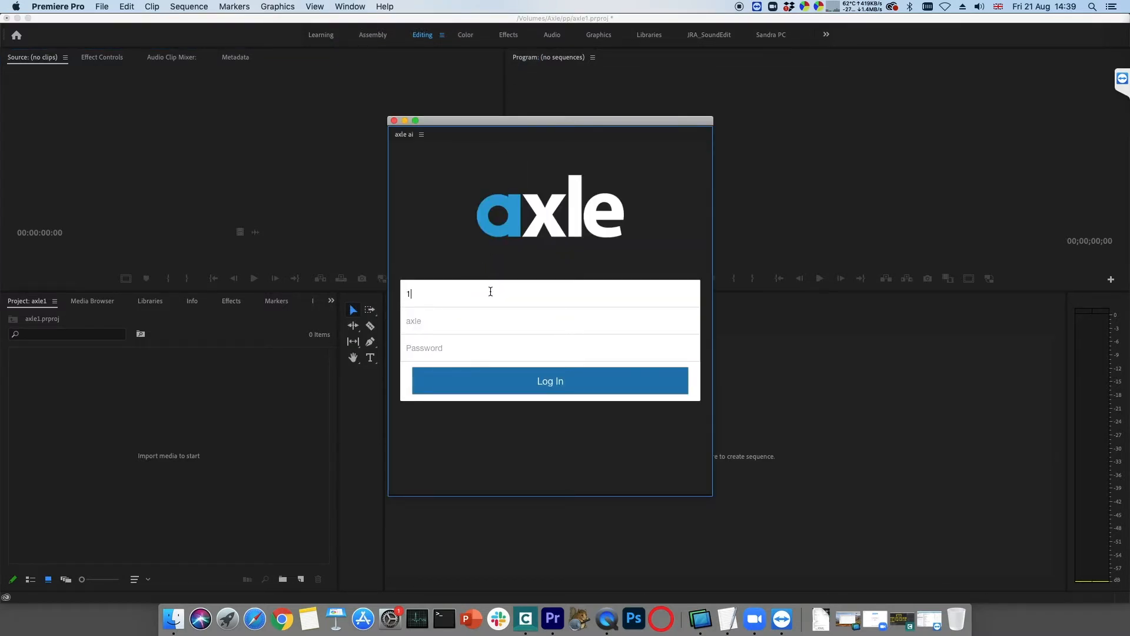
pyautogui.write('92.168.0.45')
pyautogui.click(550, 322)
pyautogui.write('axle')
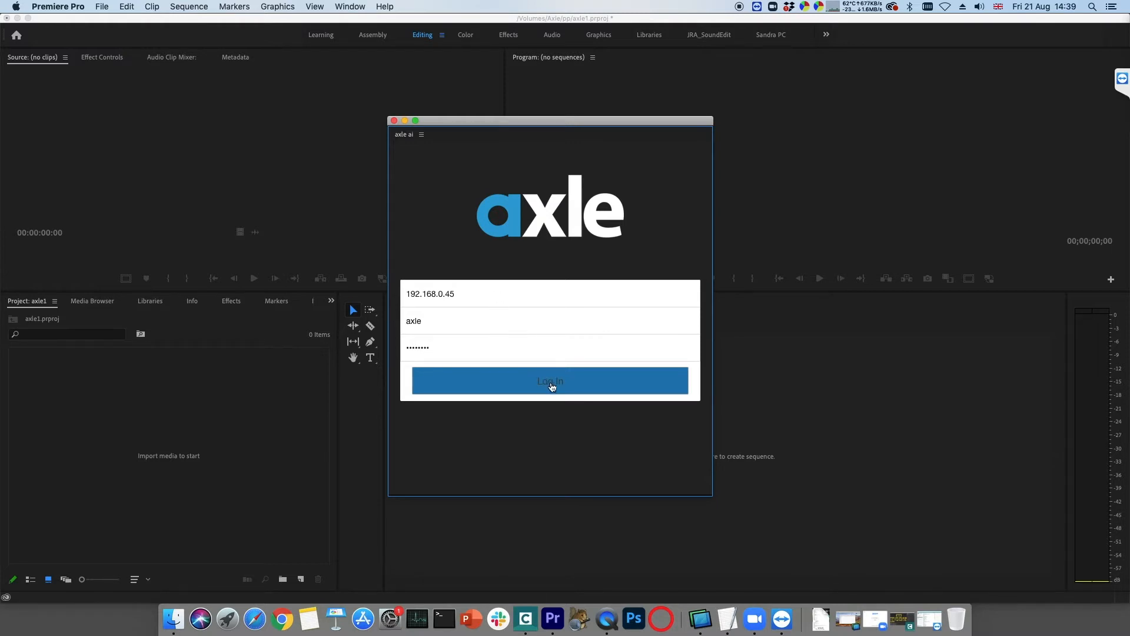
pyautogui.click(550, 380)
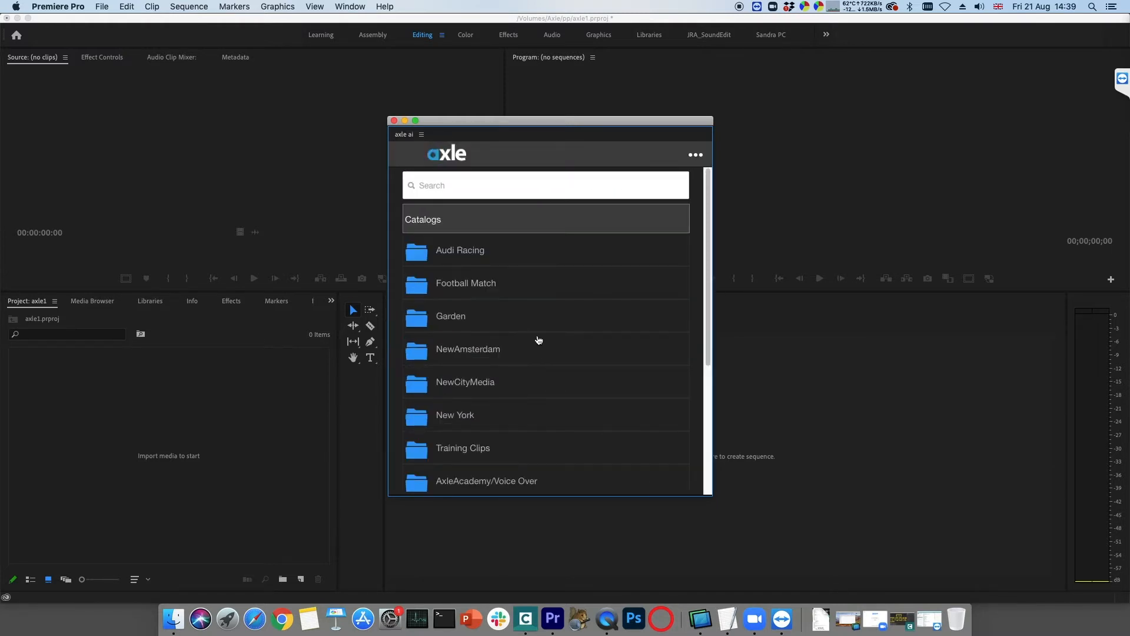
pyautogui.moveTo(426, 373)
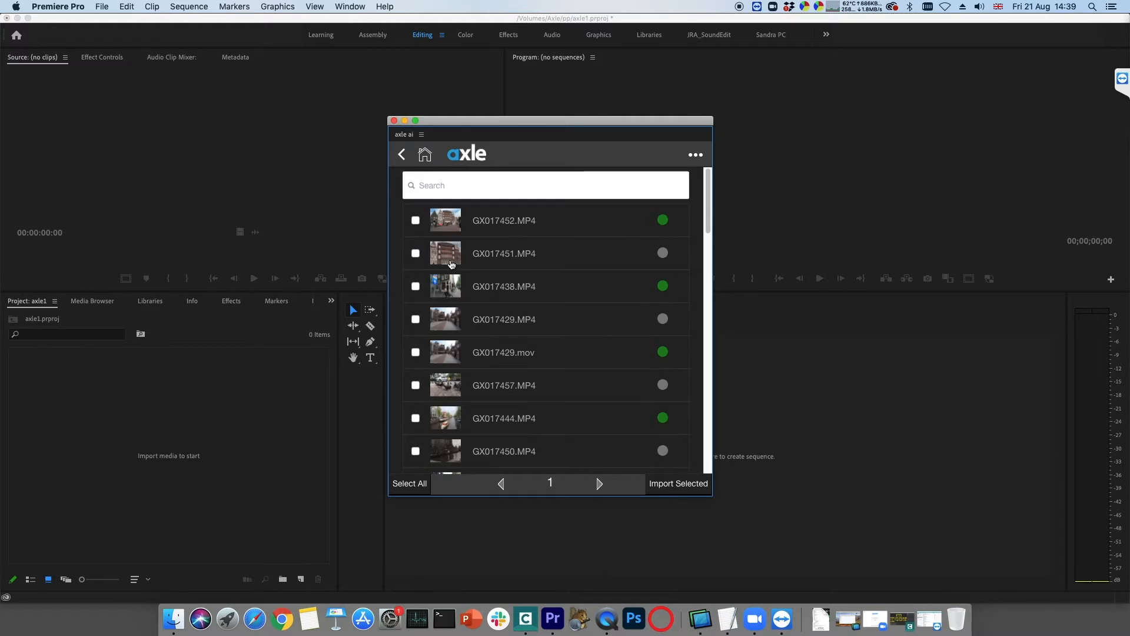
# - Preview clip GX017438.MP4 from the NewAmsterdam catalog and import it into the project
pyautogui.click(502, 286)
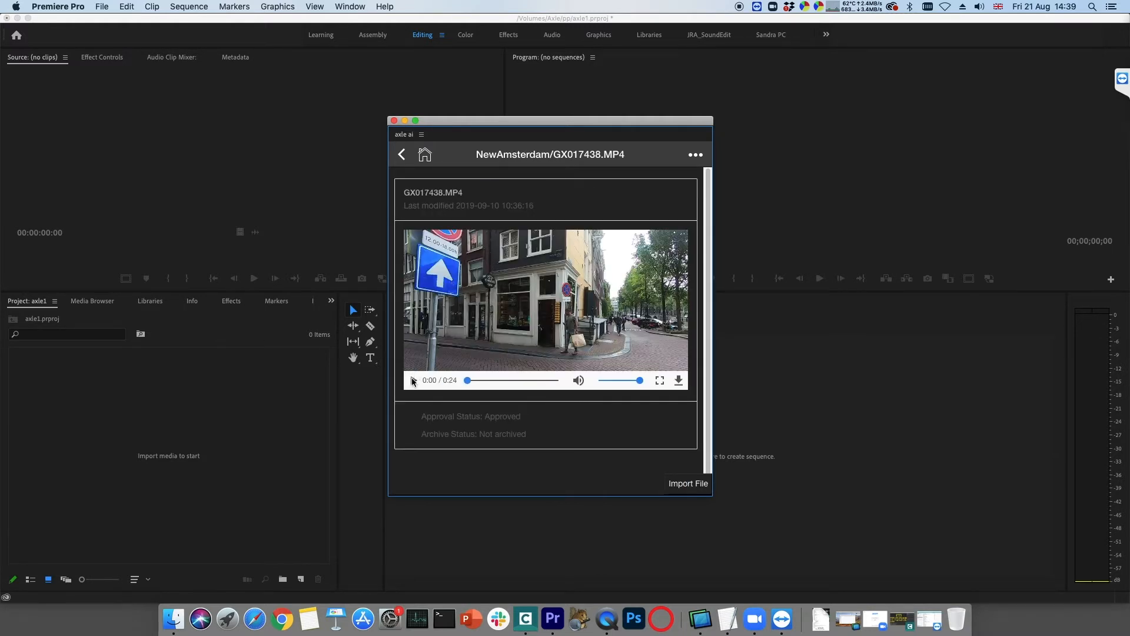
pyautogui.click(413, 380)
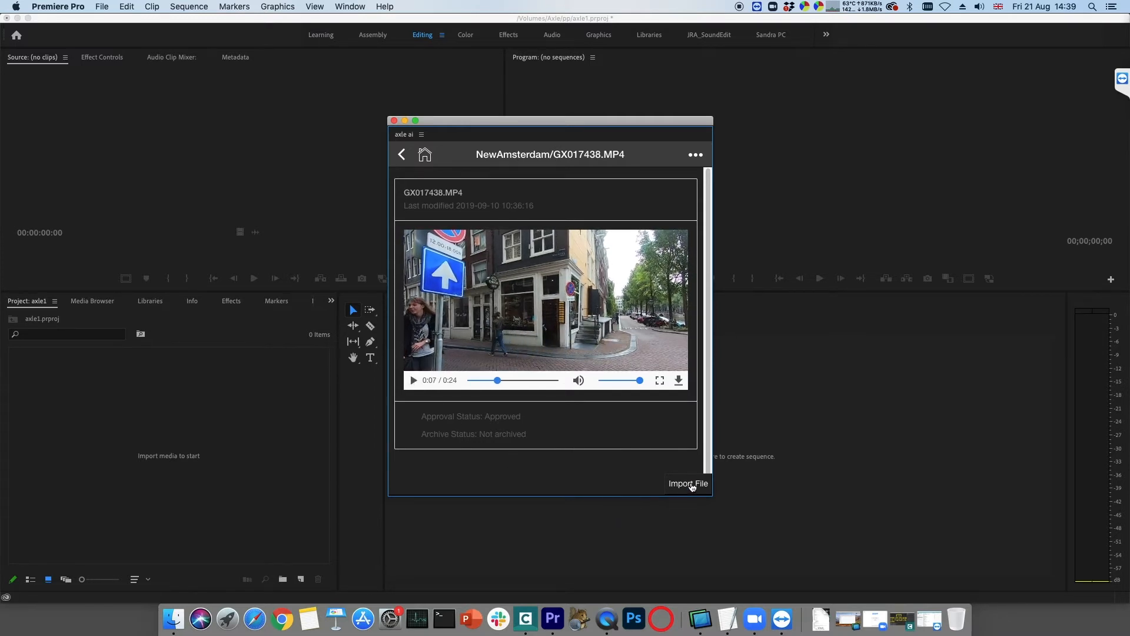
pyautogui.click(687, 483)
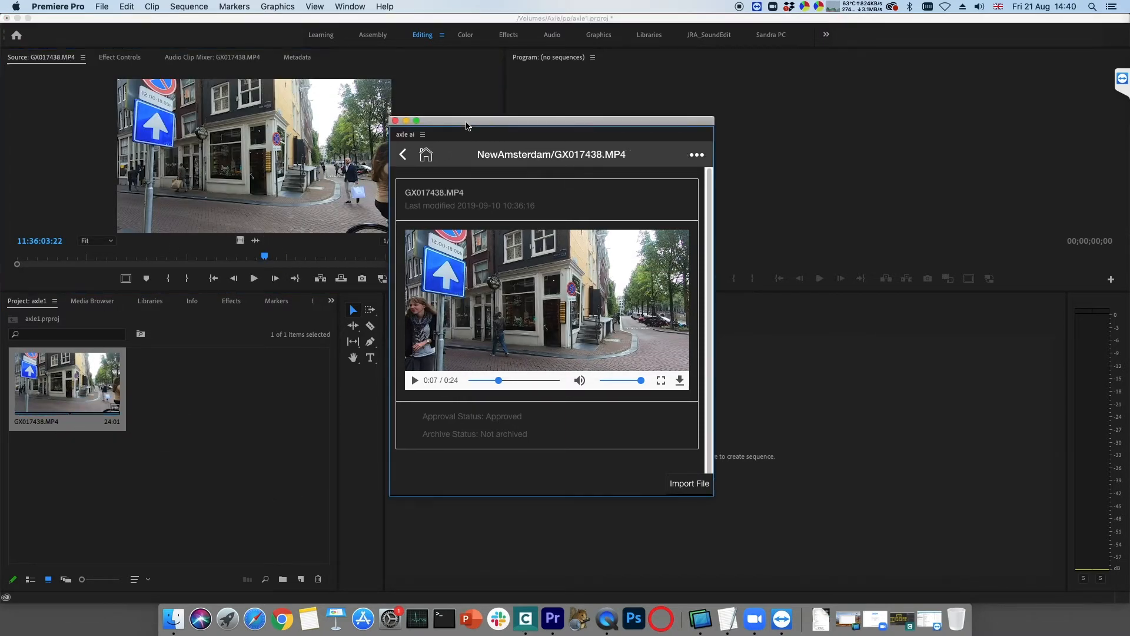
# - Search 'bike', import GX017430.MP4 and view its Tram and People Crossing comment markers
pyautogui.write('bike')
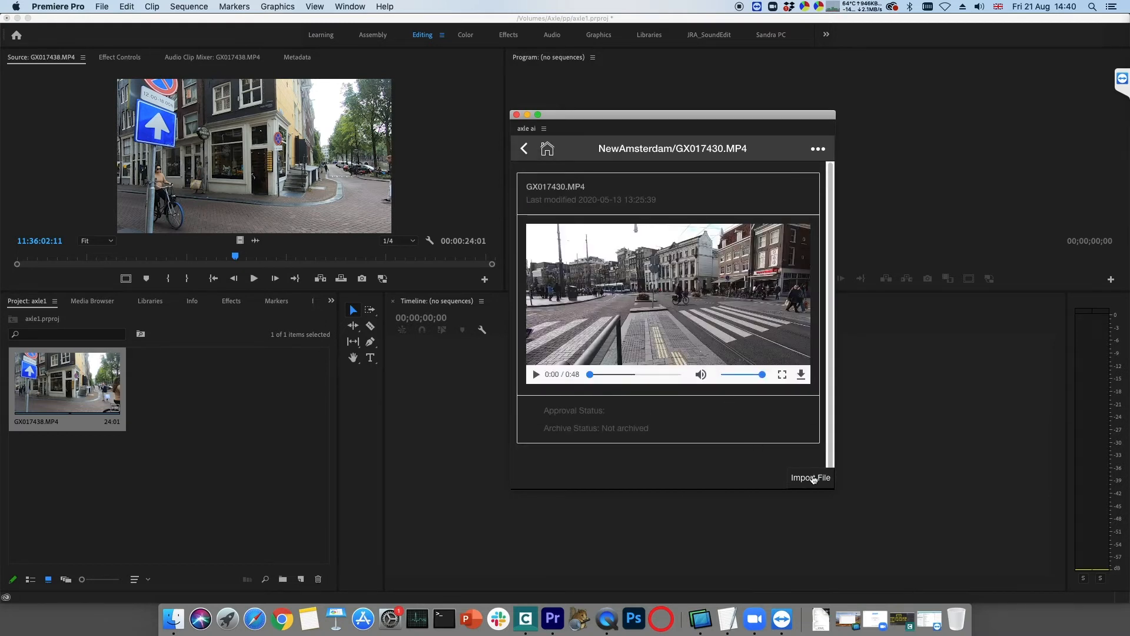
pyautogui.click(810, 476)
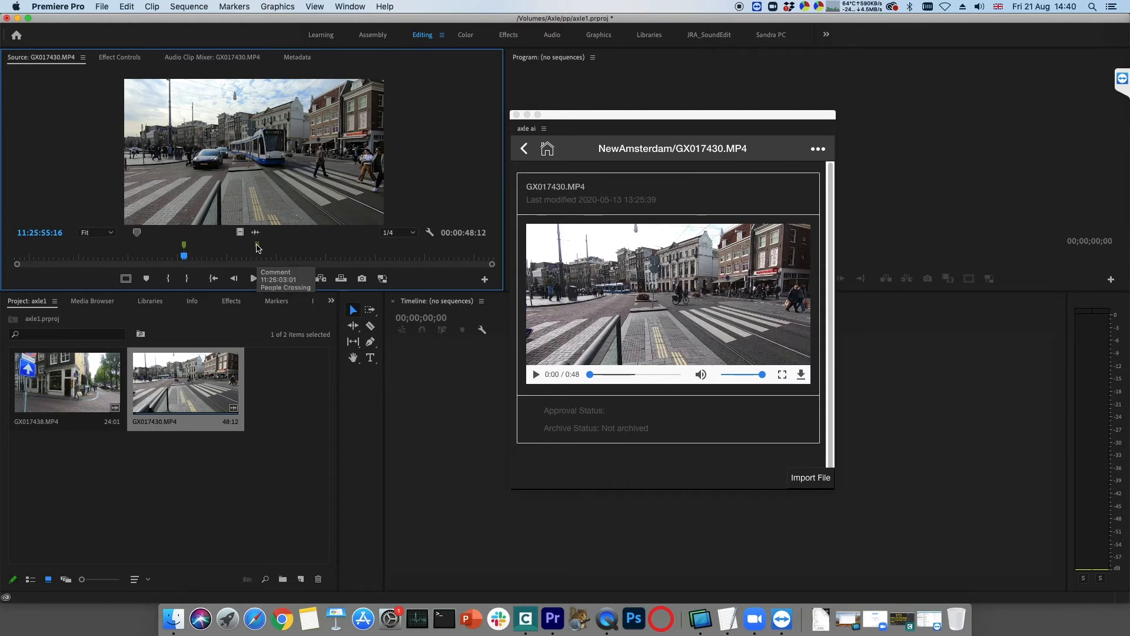
pyautogui.click(264, 300)
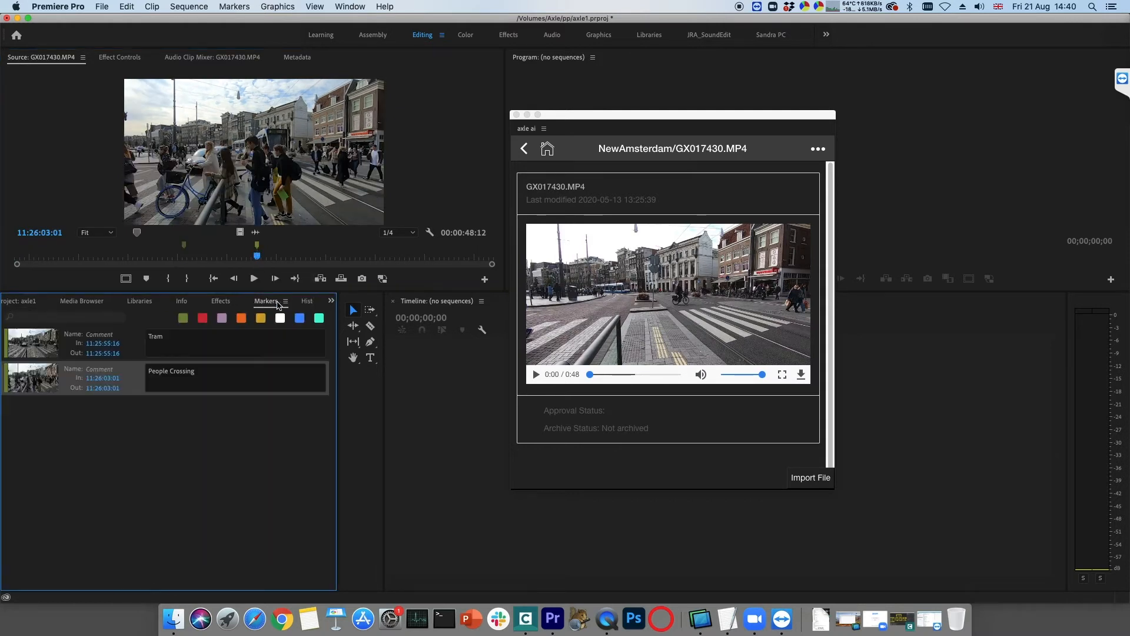
pyautogui.moveTo(105, 357)
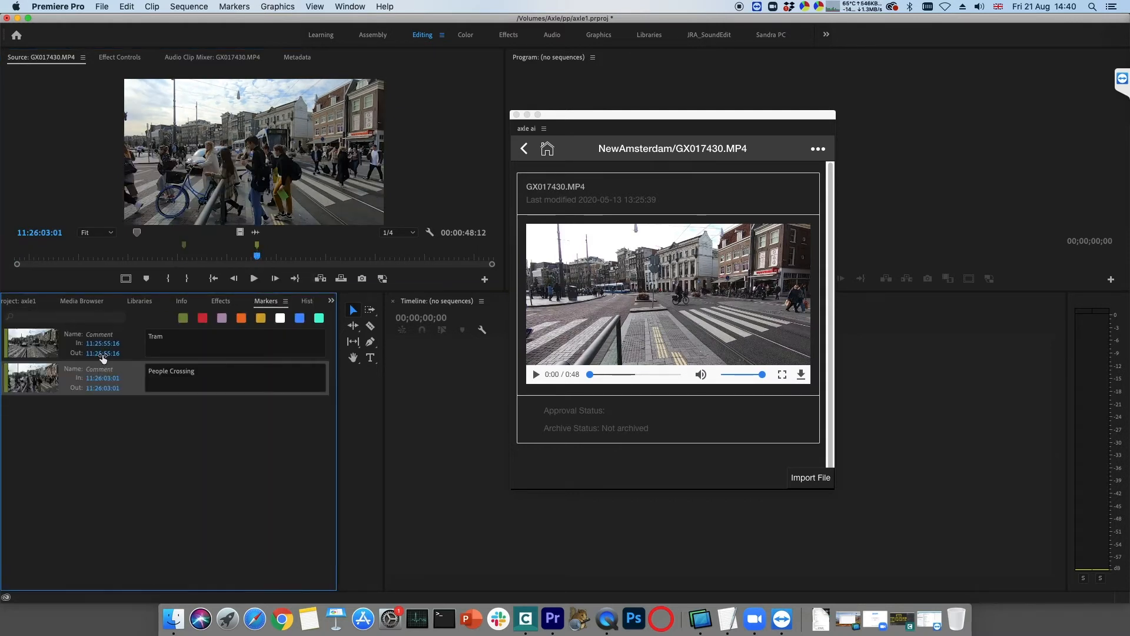
# - Return to the project bin and go back to the axle catalog home
pyautogui.click(22, 300)
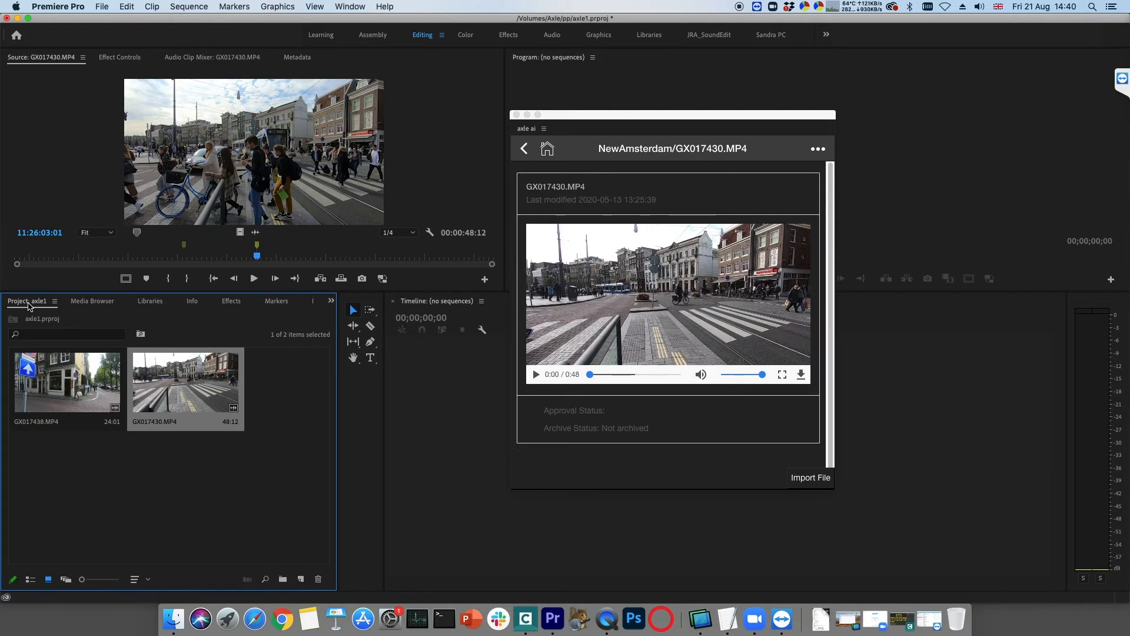
pyautogui.moveTo(750, 287)
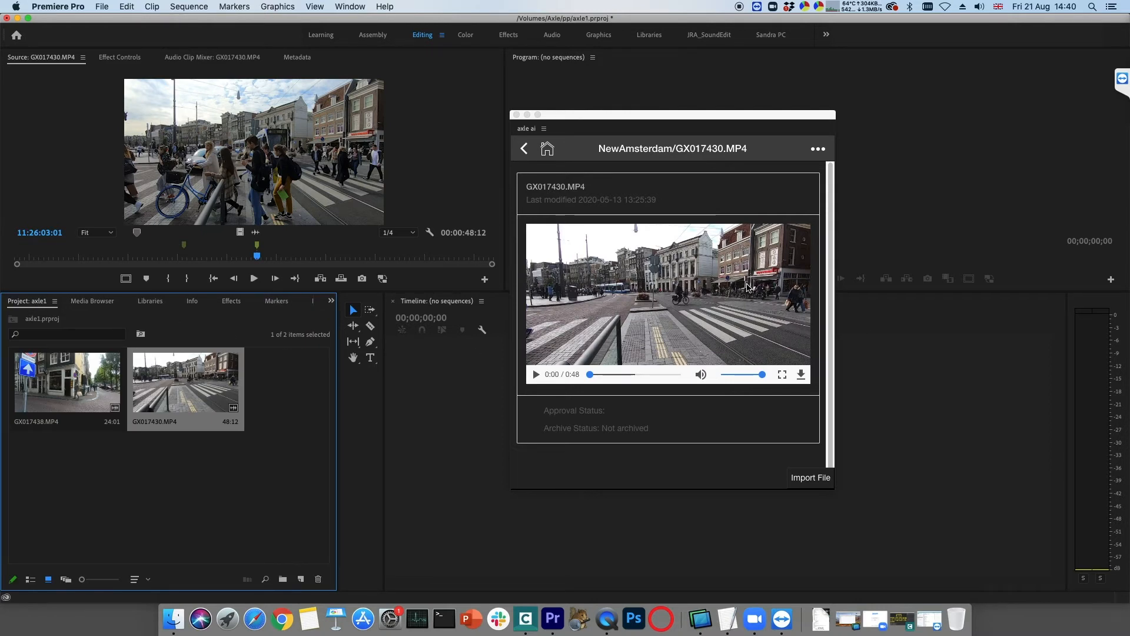
pyautogui.click(523, 148)
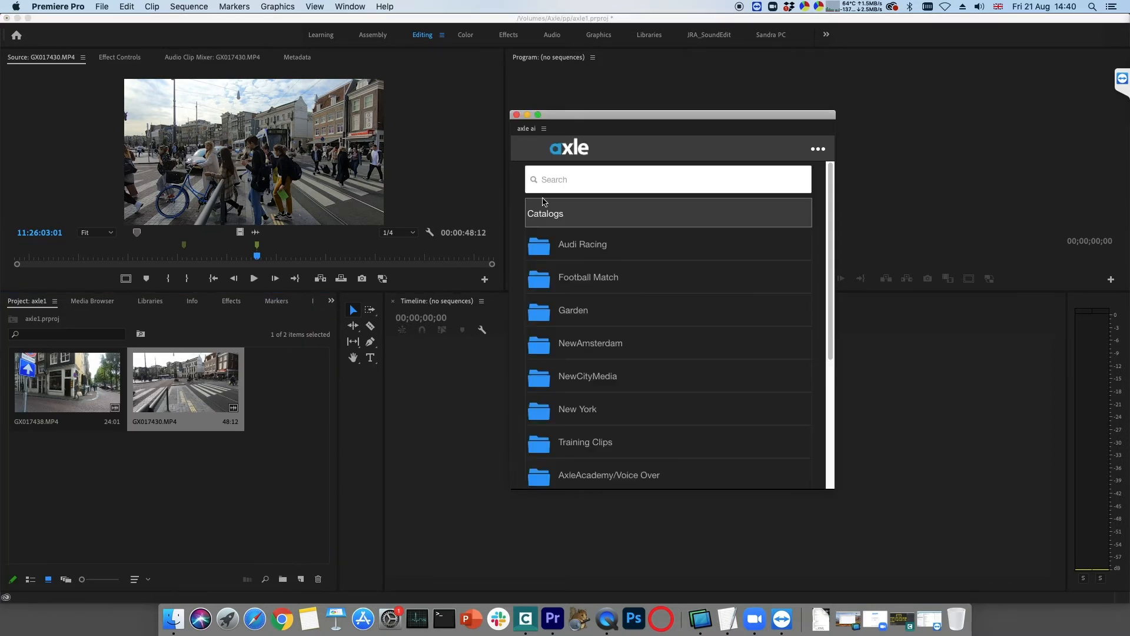
# - Import the whole axle bin (cars, city2, plane, bike, canal) and load bike in the Source Monitor
pyautogui.scroll(-3)
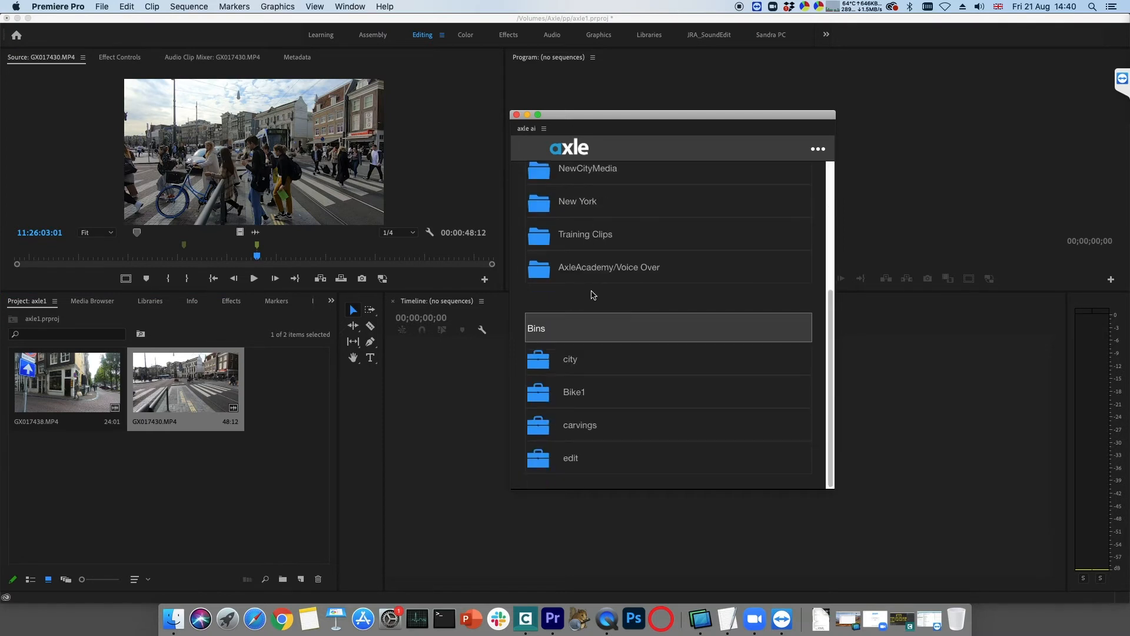
pyautogui.moveTo(557, 399)
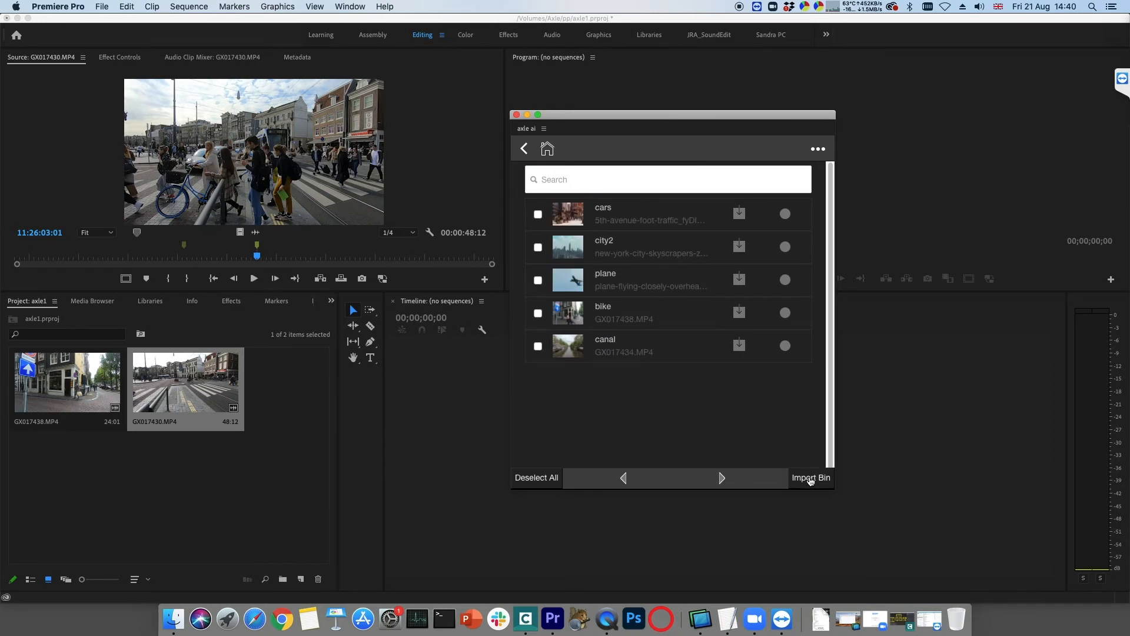
pyautogui.click(810, 477)
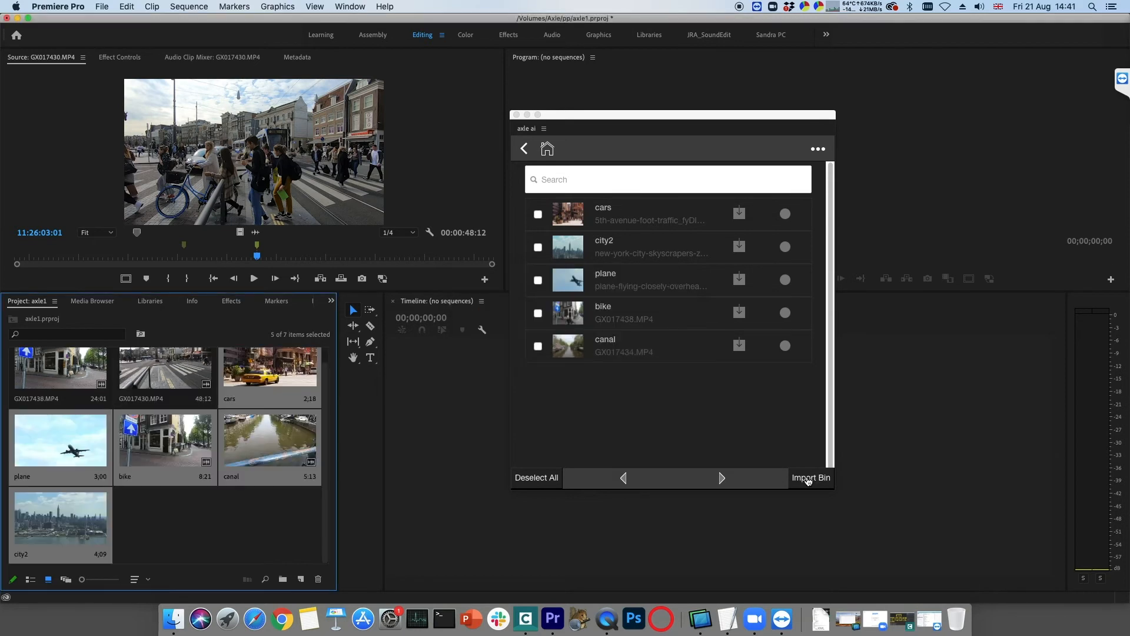
pyautogui.doubleClick(165, 439)
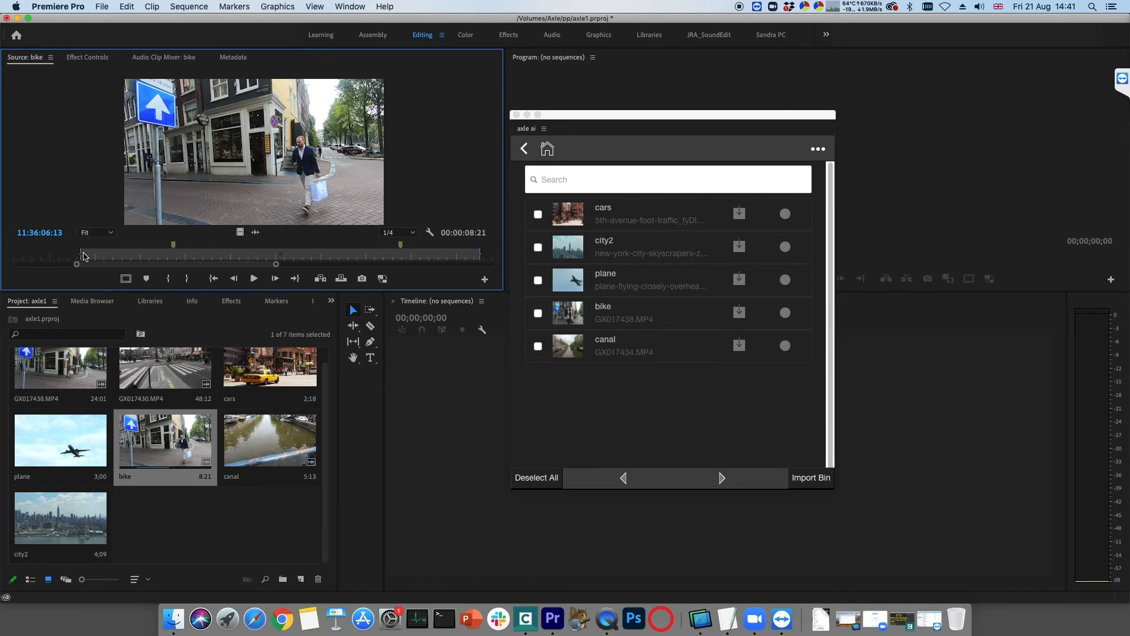
pyautogui.moveTo(477, 253)
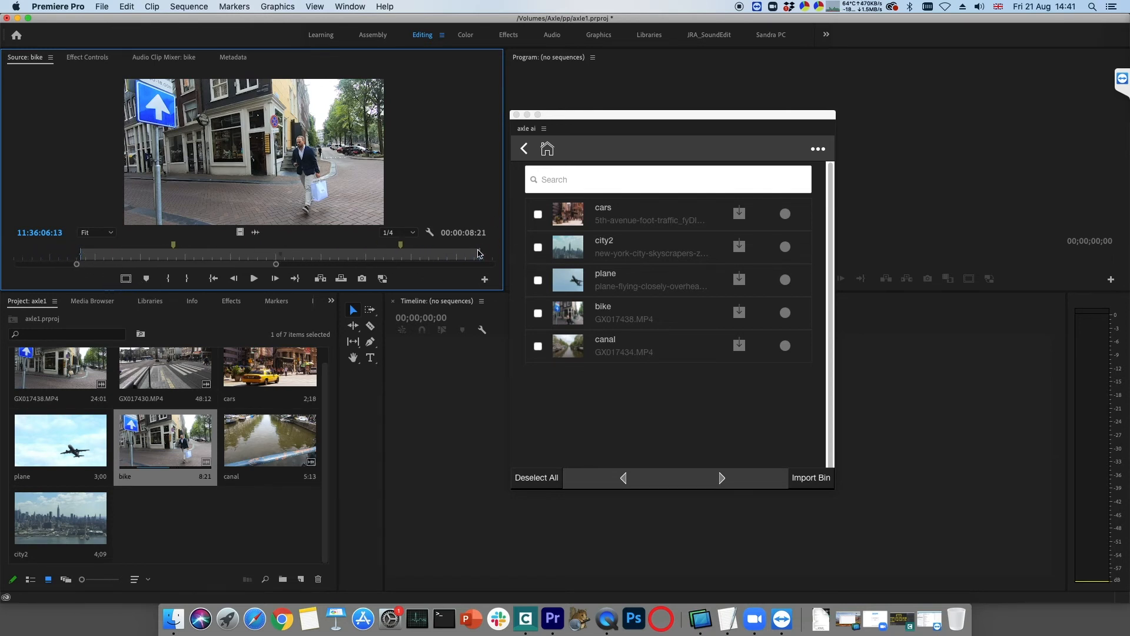
pyautogui.moveTo(400, 247)
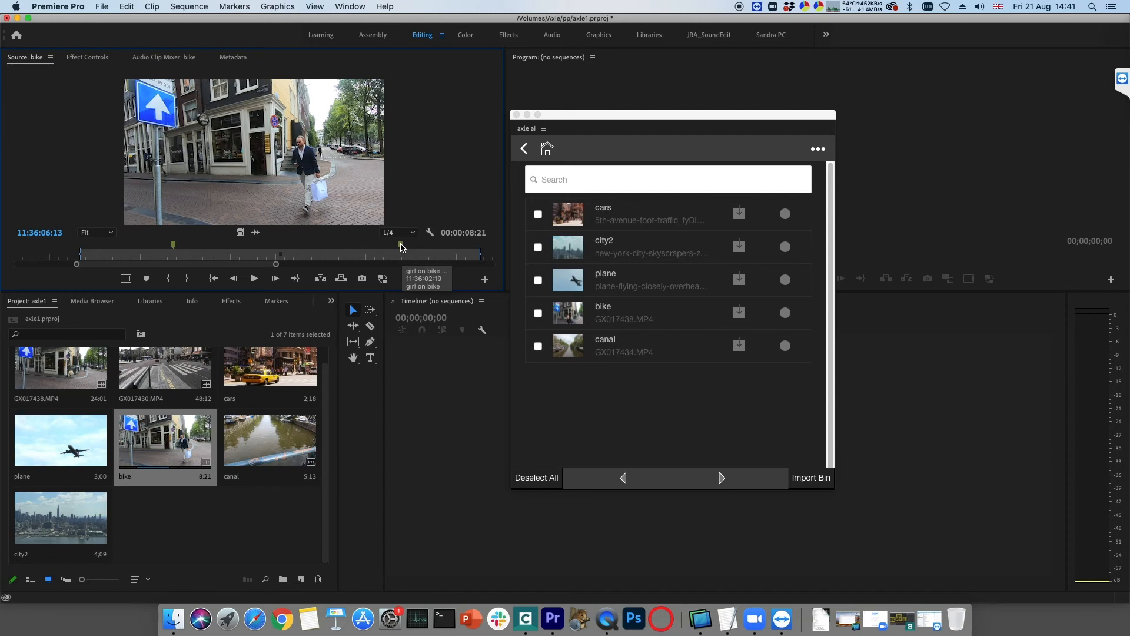
pyautogui.moveTo(173, 245)
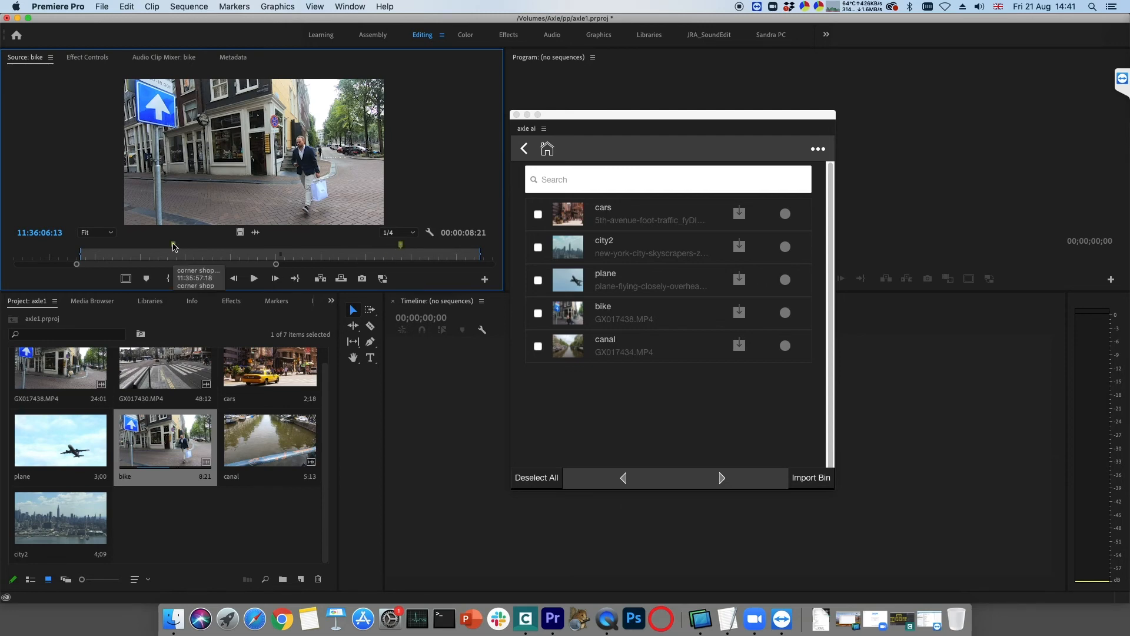
# - Dock the axle ai panel in the Source Monitor group and return to the bike clip preview
pyautogui.moveTo(672, 114); pyautogui.dragTo(425, 61)
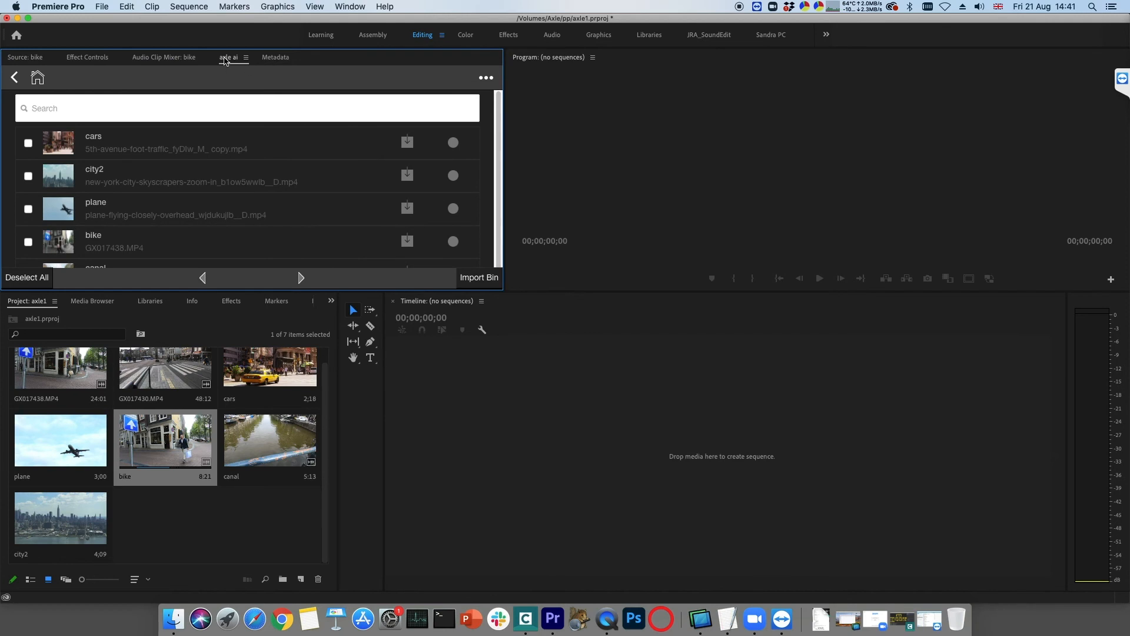
pyautogui.click(26, 56)
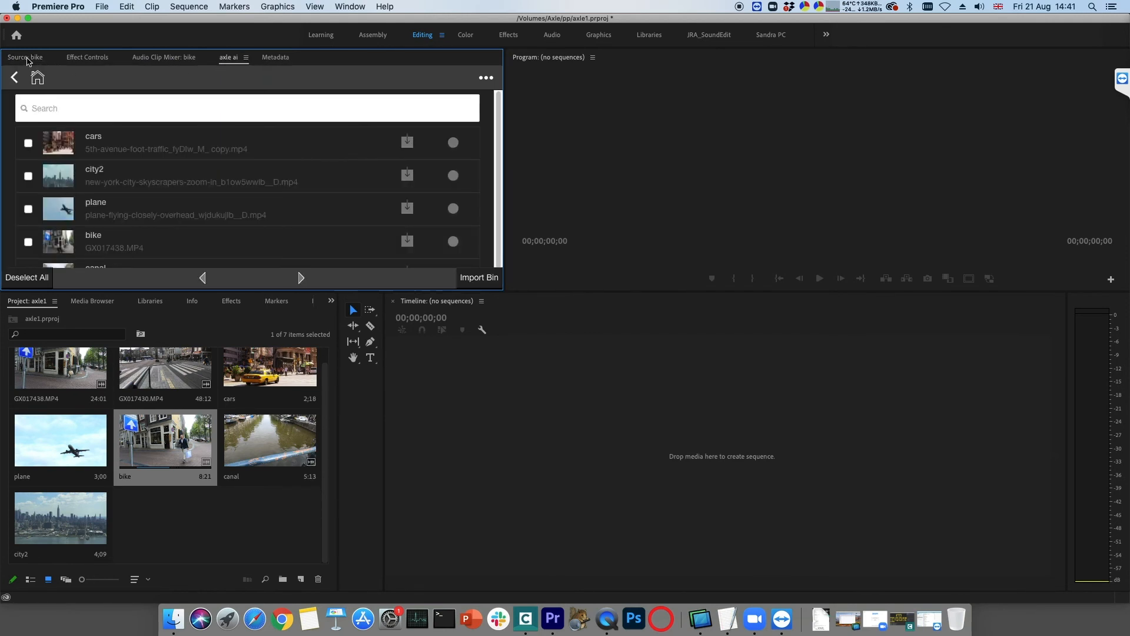
pyautogui.click(20, 56)
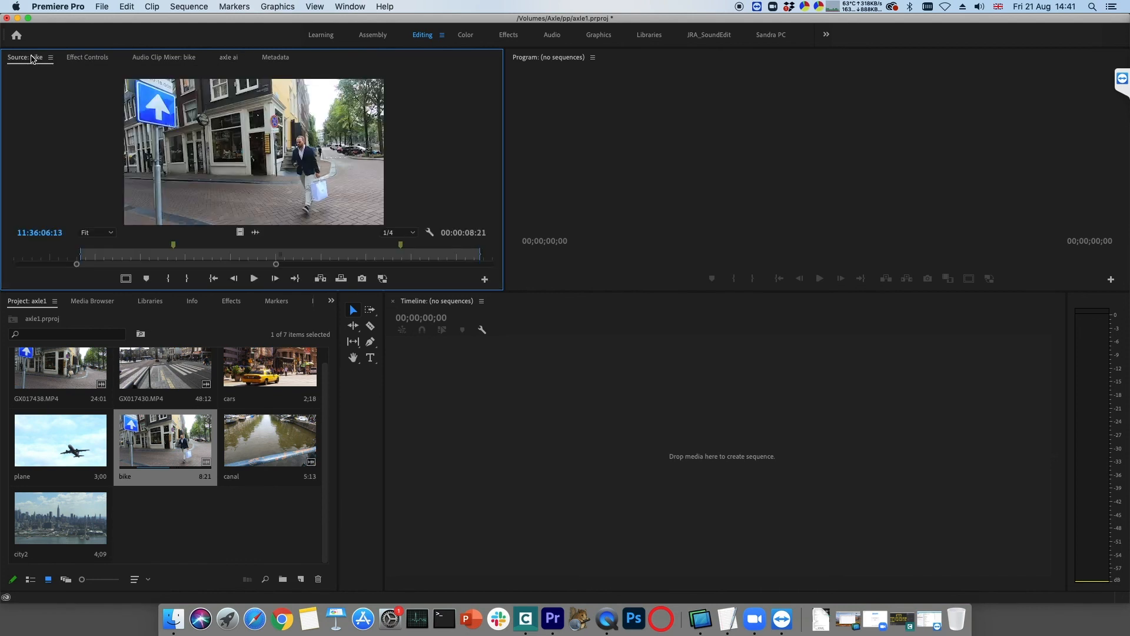